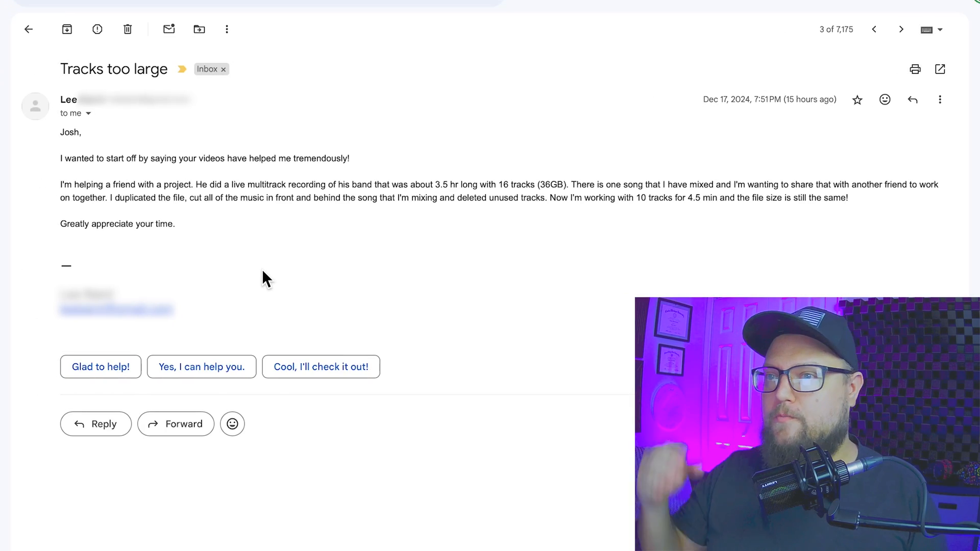
# Stretch the selected regions of ROOT - demo back to full song length, then quit Logic Pro
pyautogui.doubleClick(112, 185)
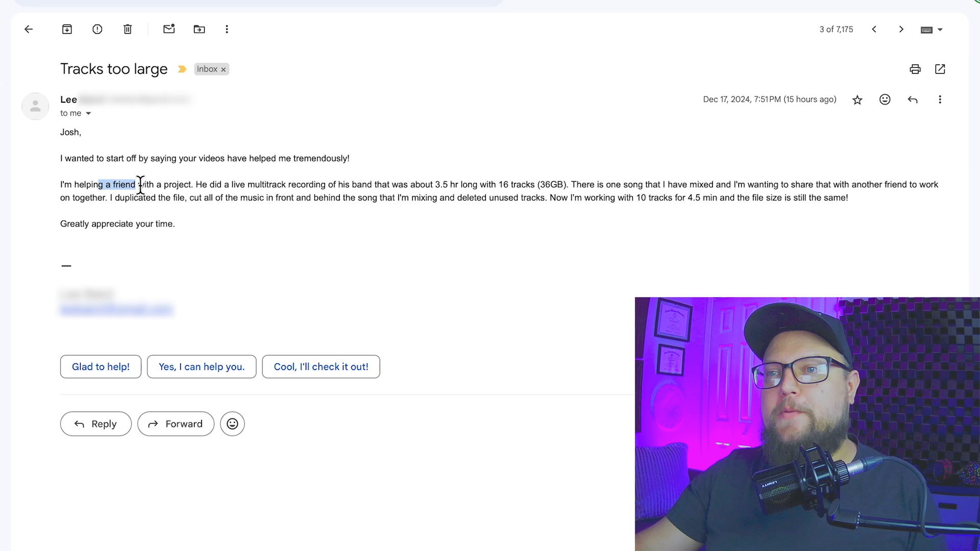
pyautogui.moveTo(124, 185); pyautogui.dragTo(325, 185)
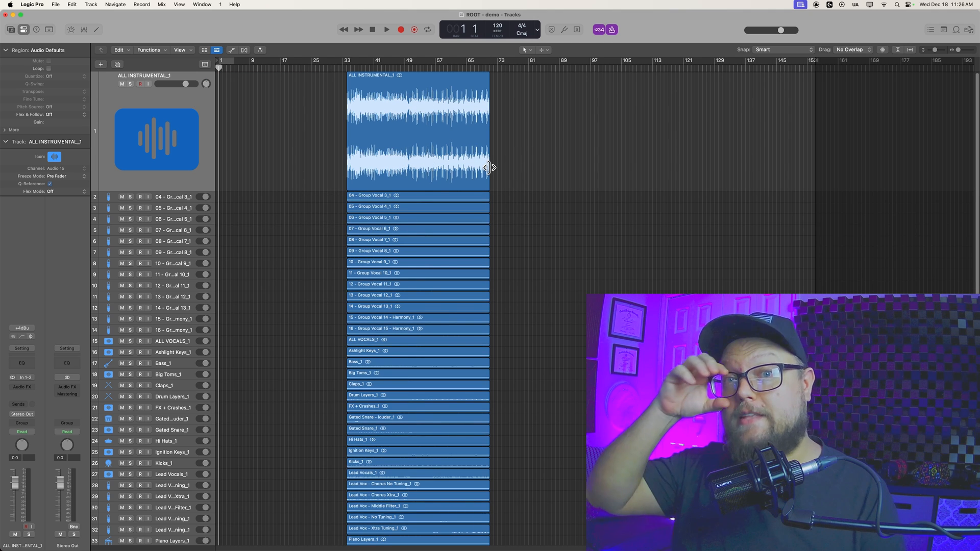
pyautogui.moveTo(489, 168); pyautogui.dragTo(780, 167)
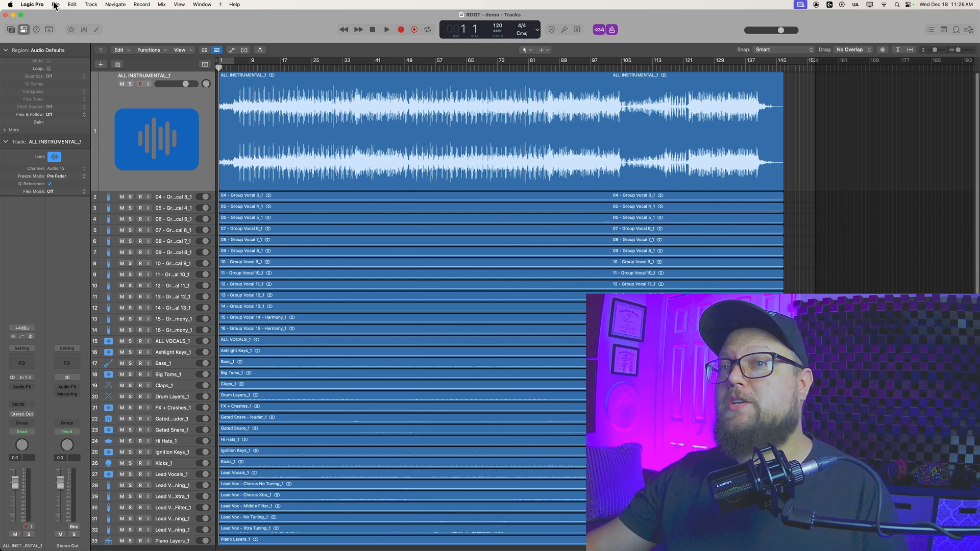
pyautogui.click(32, 4)
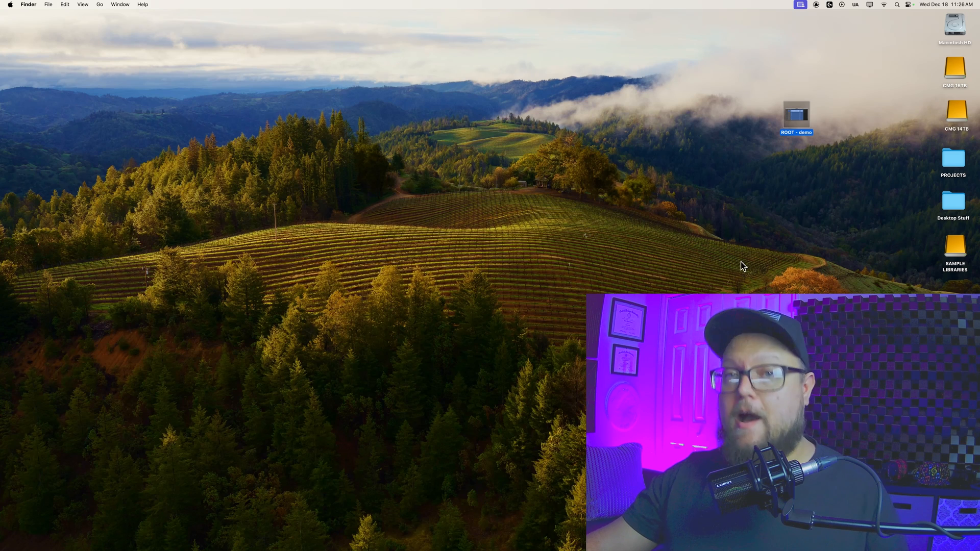
pyautogui.moveTo(804, 113)
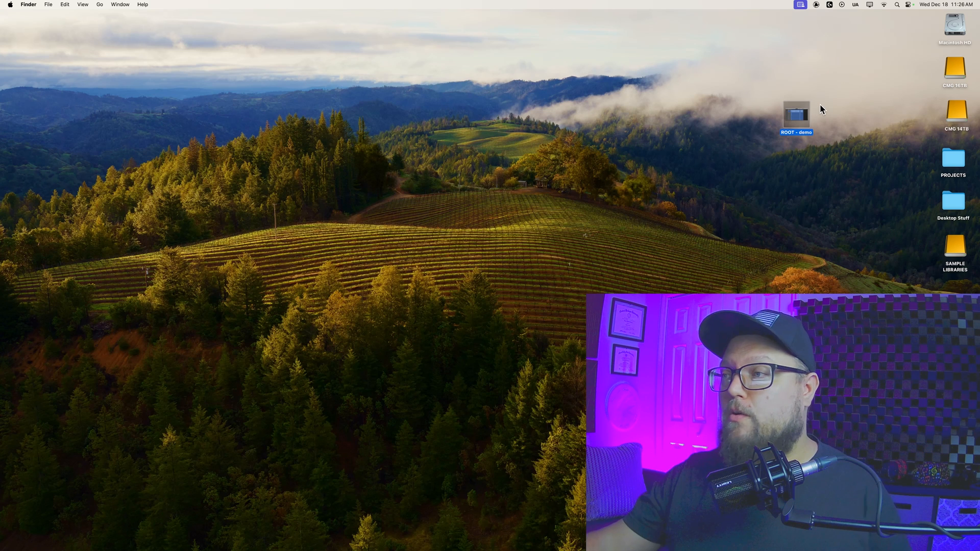
# Move the original ROOT - demo project aside on the desktop, leaving the ROOT - optimize copy beside it
pyautogui.moveTo(796, 117); pyautogui.dragTo(759, 83)
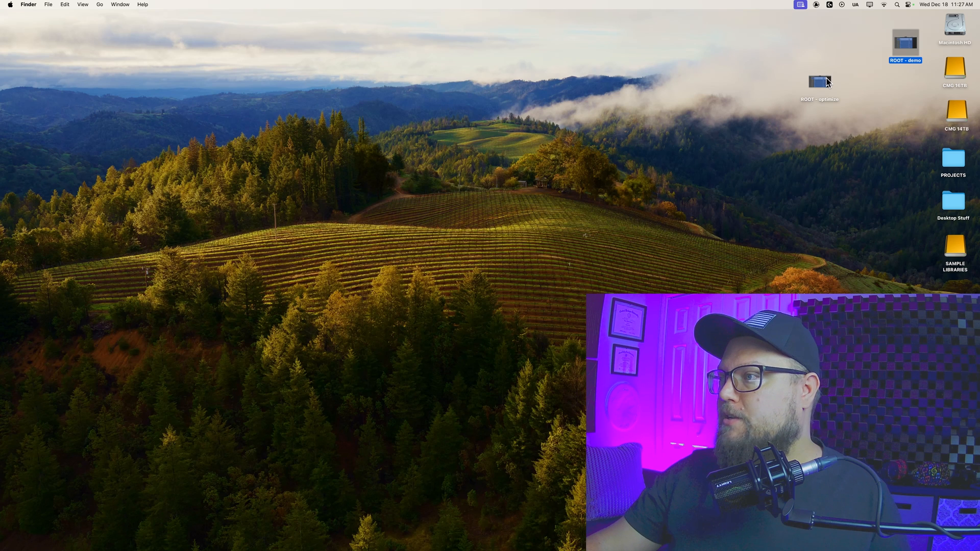
# Open ROOT - optimize in Logic Pro and check via Get Info that it is still 3.2 GB
pyautogui.doubleClick(819, 82)
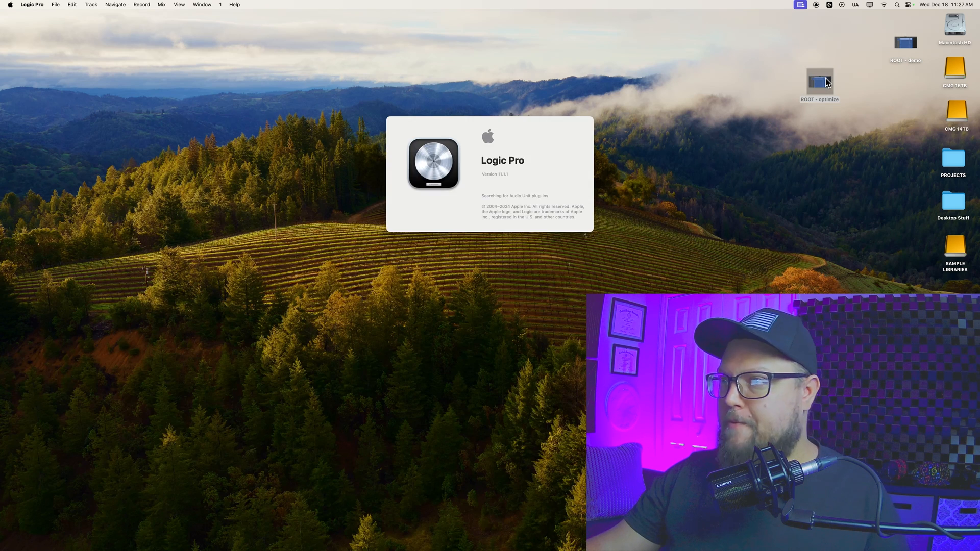
pyautogui.rightClick(819, 81)
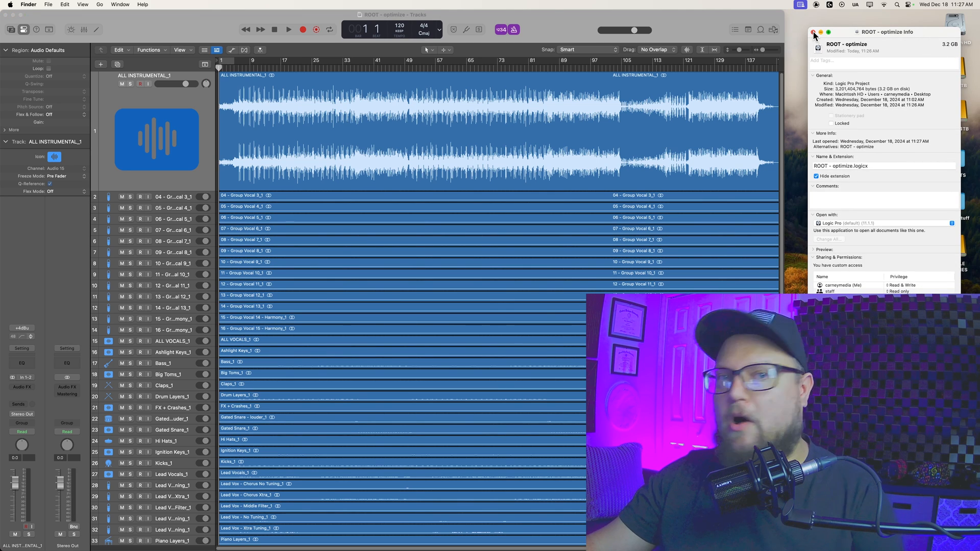
pyautogui.click(814, 32)
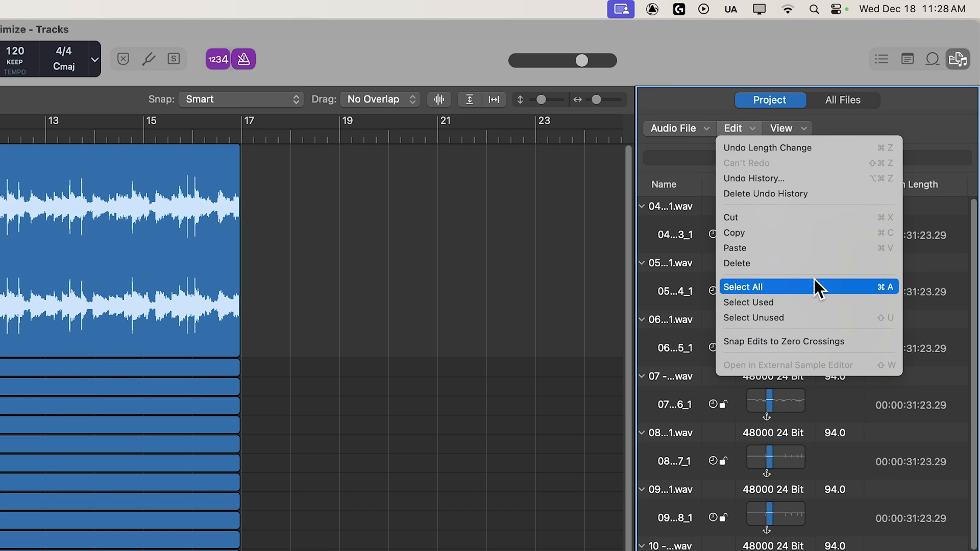
# Select all 38 audio files and their regions via Select All and Select Unused
pyautogui.click(743, 286)
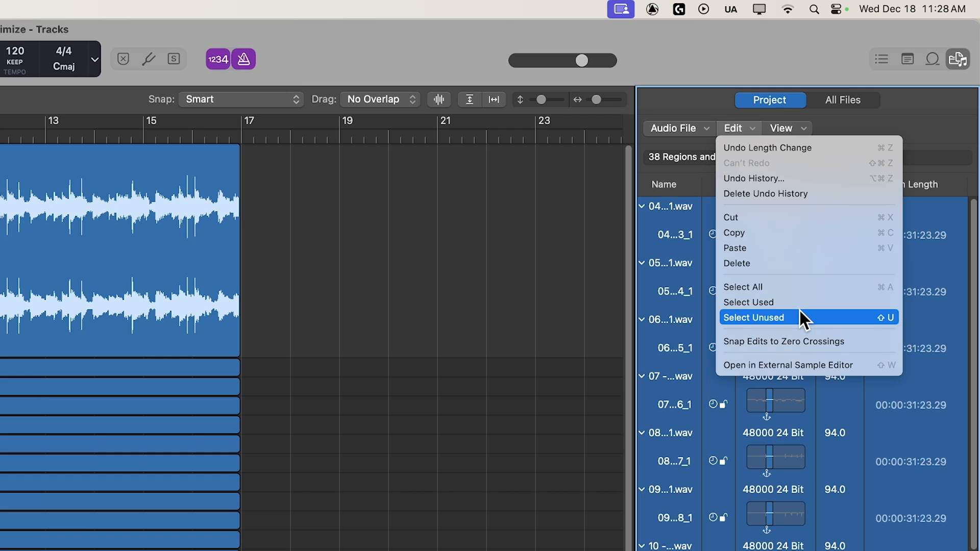
pyautogui.click(755, 318)
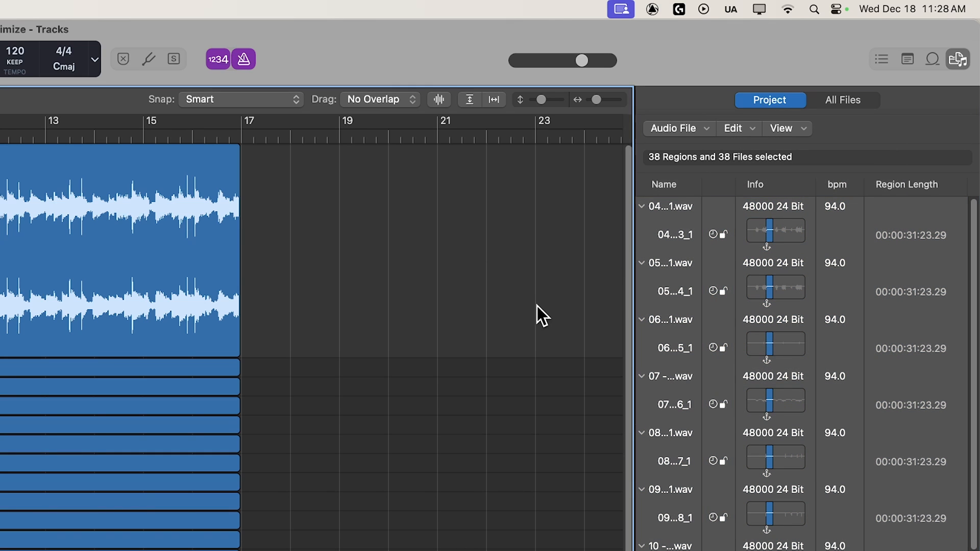
pyautogui.moveTo(456, 286)
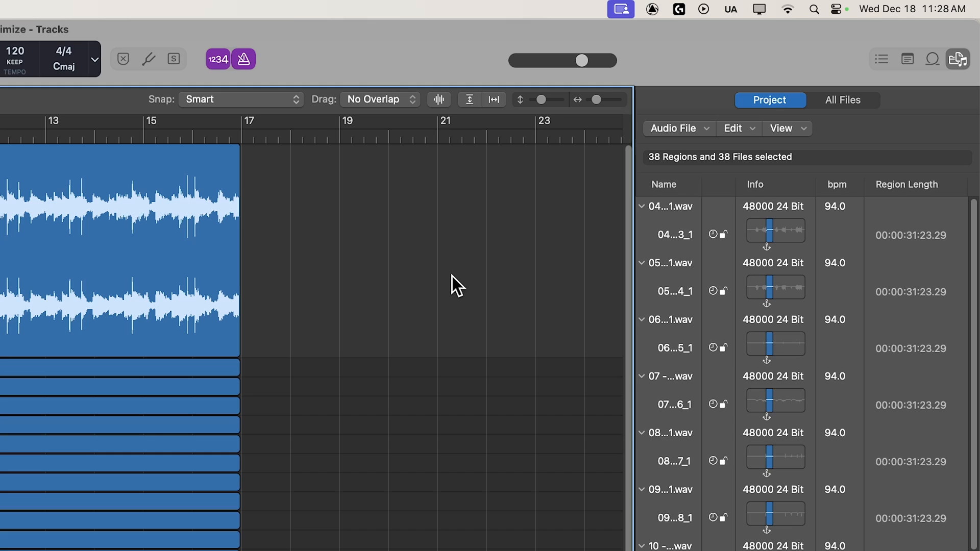
pyautogui.moveTo(462, 289)
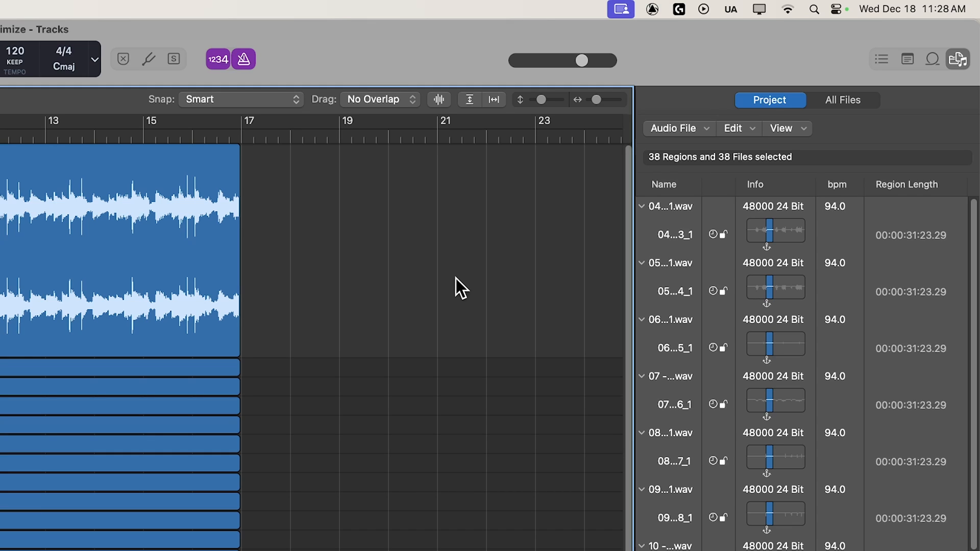
pyautogui.moveTo(795, 118)
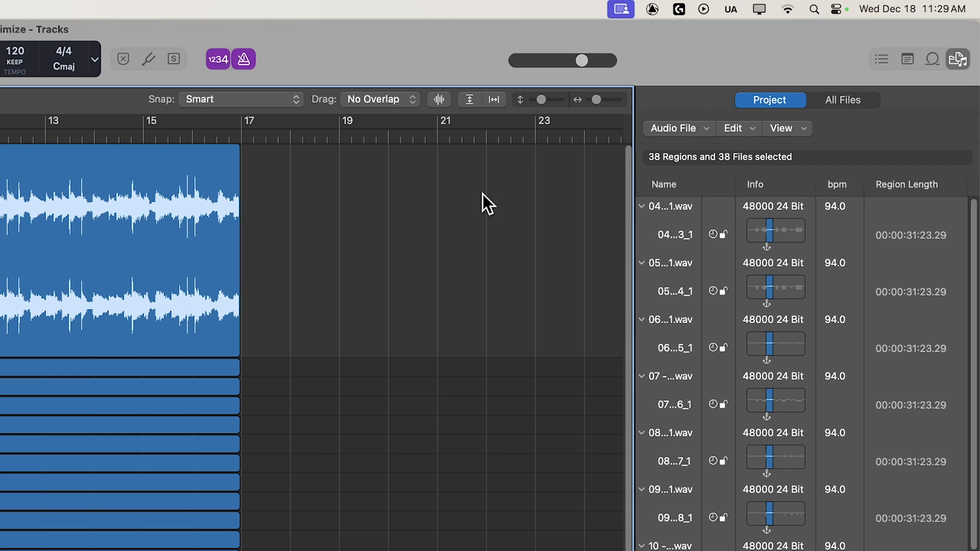
pyautogui.moveTo(417, 264)
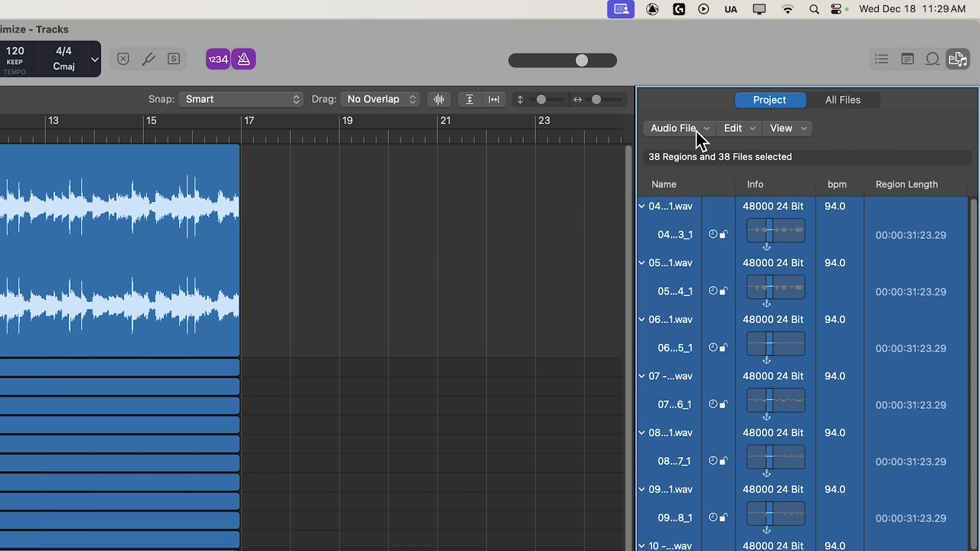
# Start Optimize File(s) for the 38 audio files with additional preservation set to 2000 ms
pyautogui.click(677, 128)
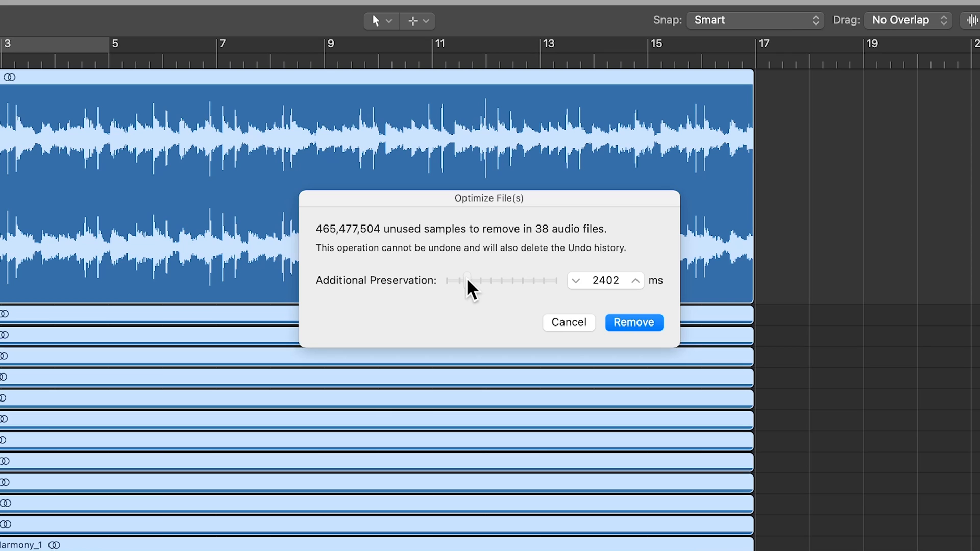
pyautogui.moveTo(473, 279); pyautogui.dragTo(468, 280)
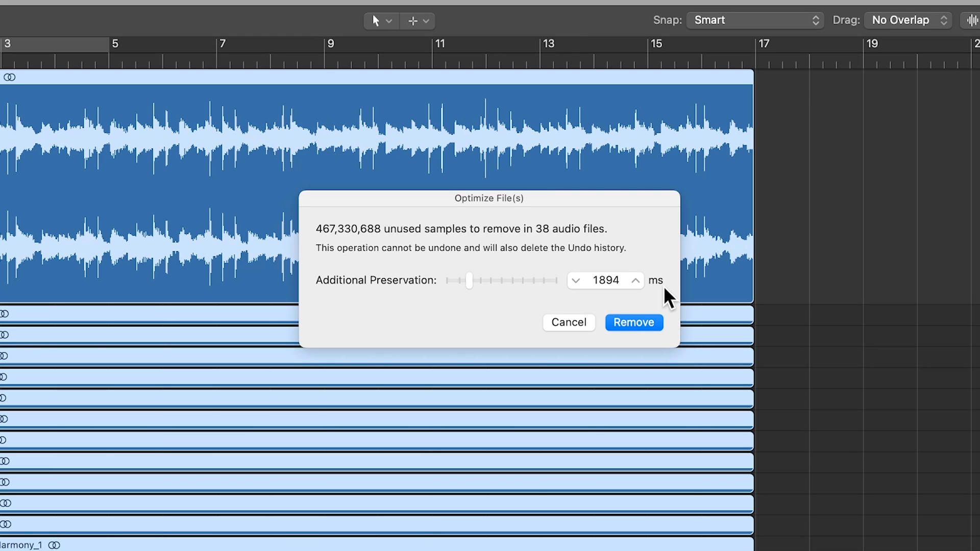
pyautogui.write('2000')
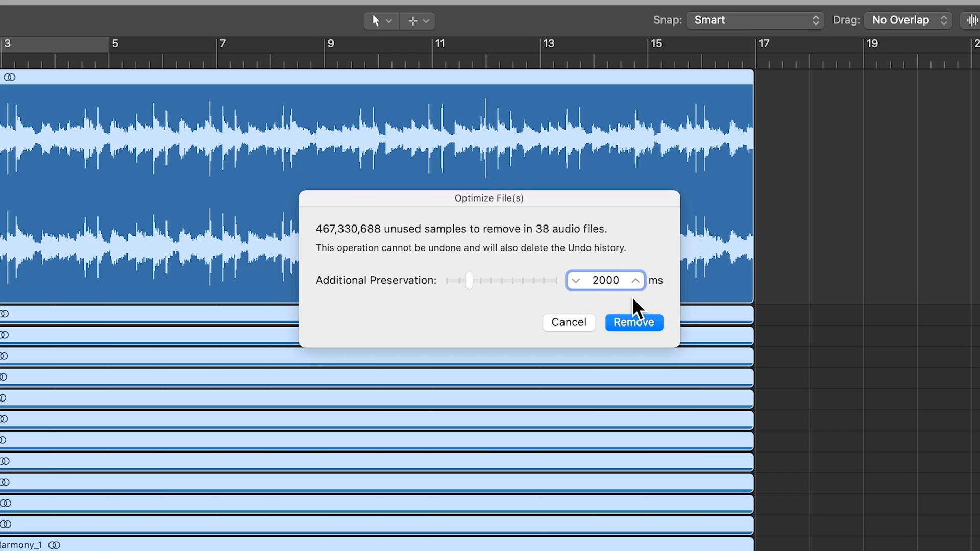
pyautogui.moveTo(422, 326)
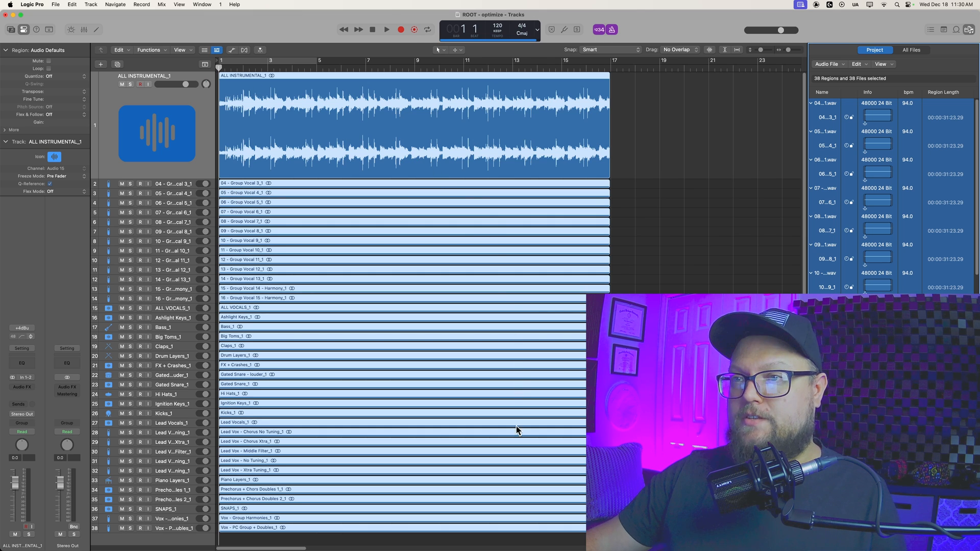
pyautogui.moveTo(654, 152)
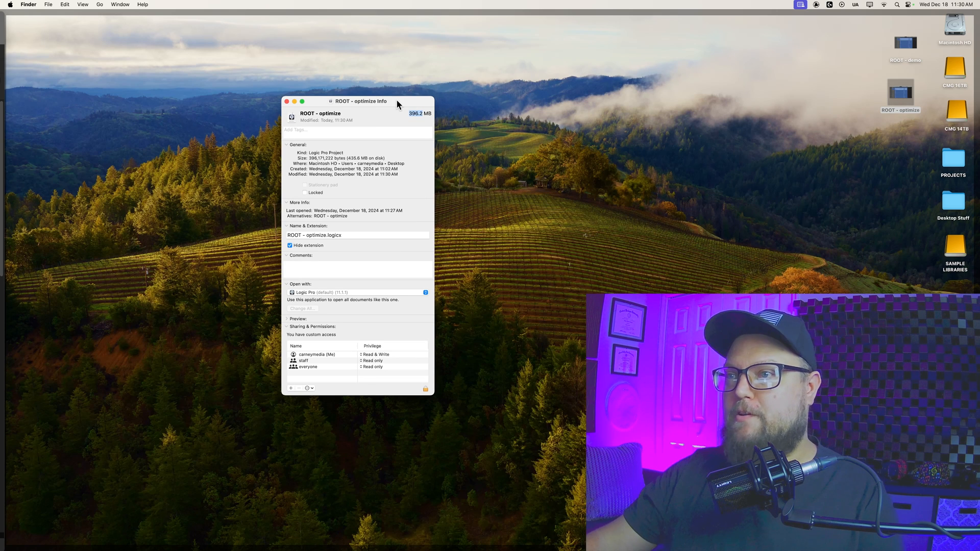
# Show Get Info for ROOT - demo (3.2 GB) beside ROOT - optimize (396.2 MB)
pyautogui.rightClick(906, 43)
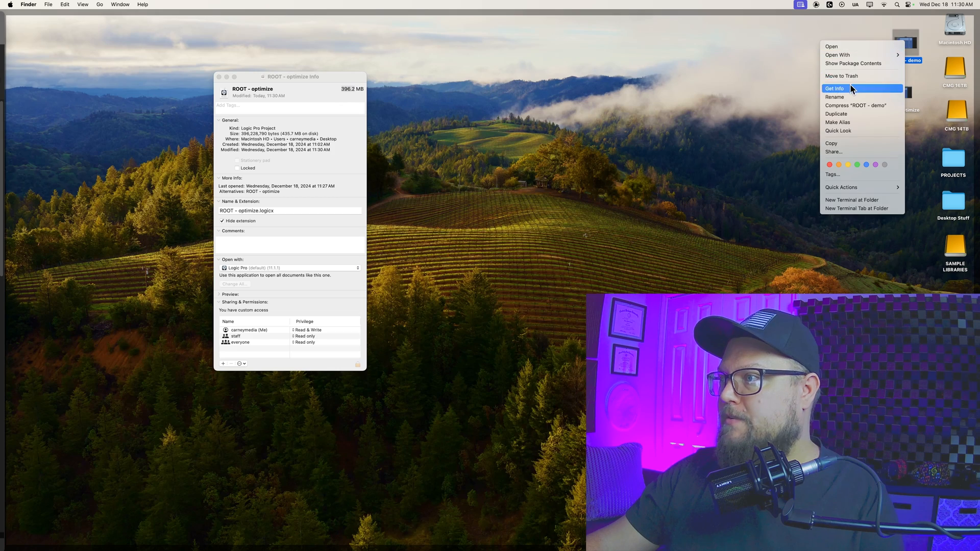
pyautogui.click(834, 88)
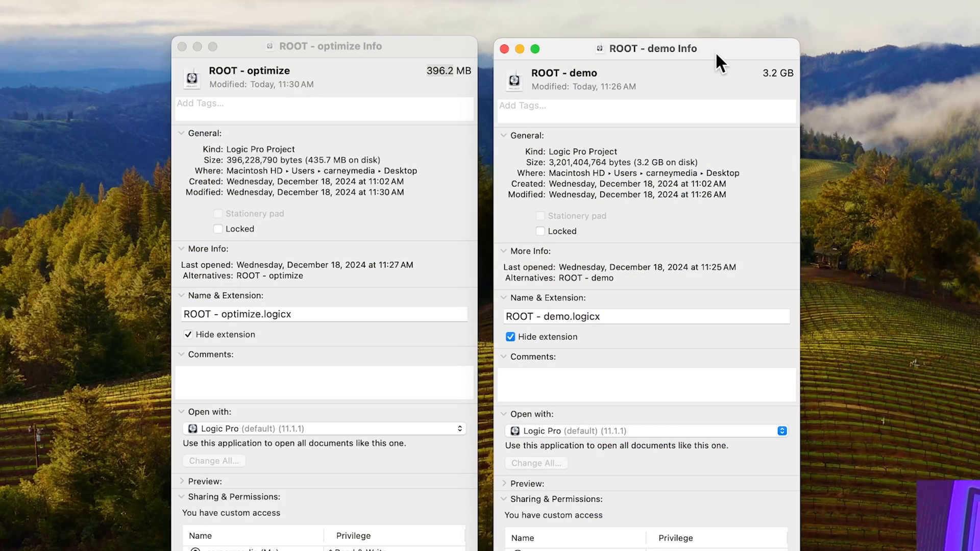
pyautogui.moveTo(435, 79)
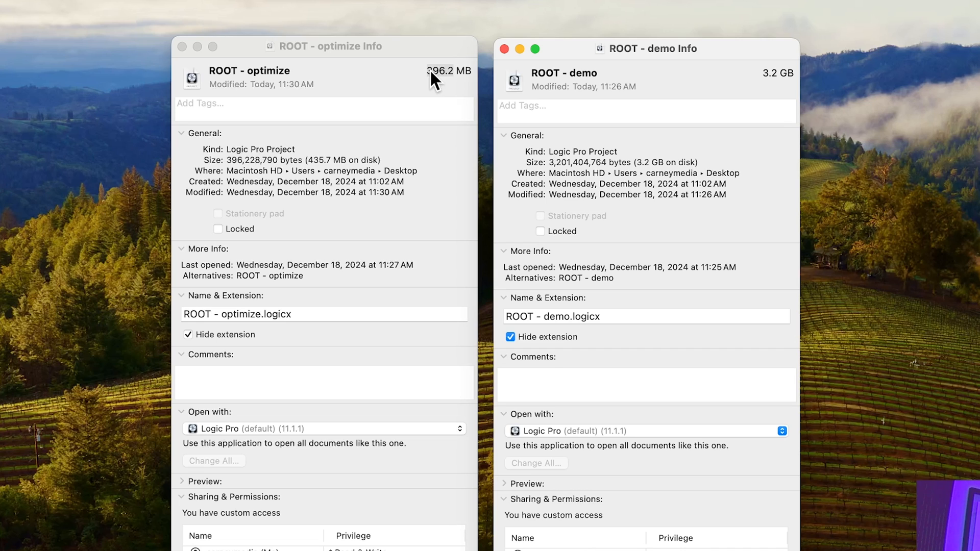
pyautogui.moveTo(702, 59)
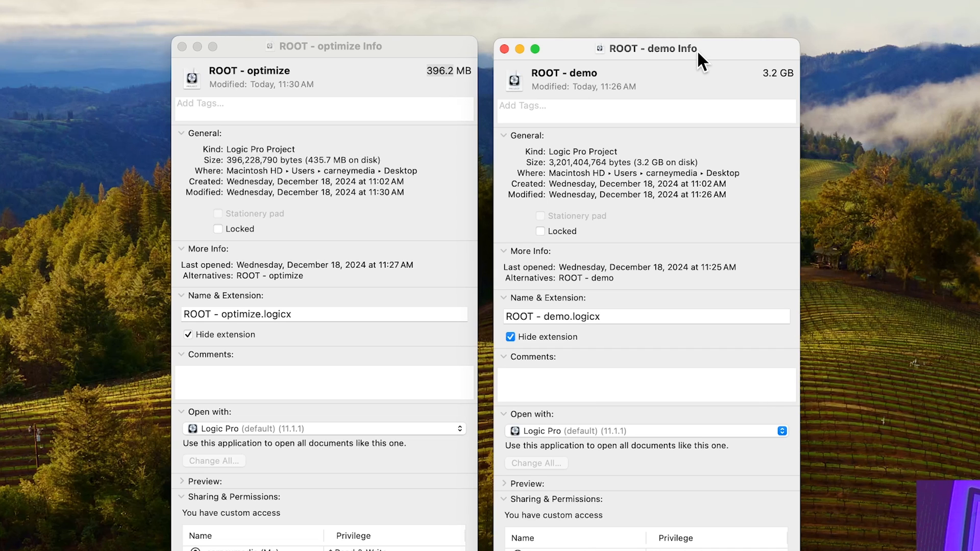
pyautogui.moveTo(450, 72)
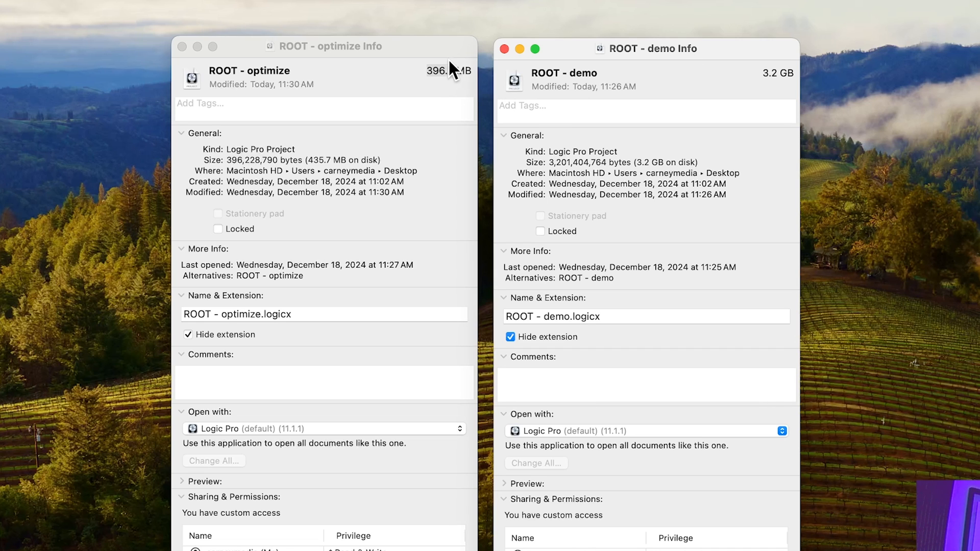